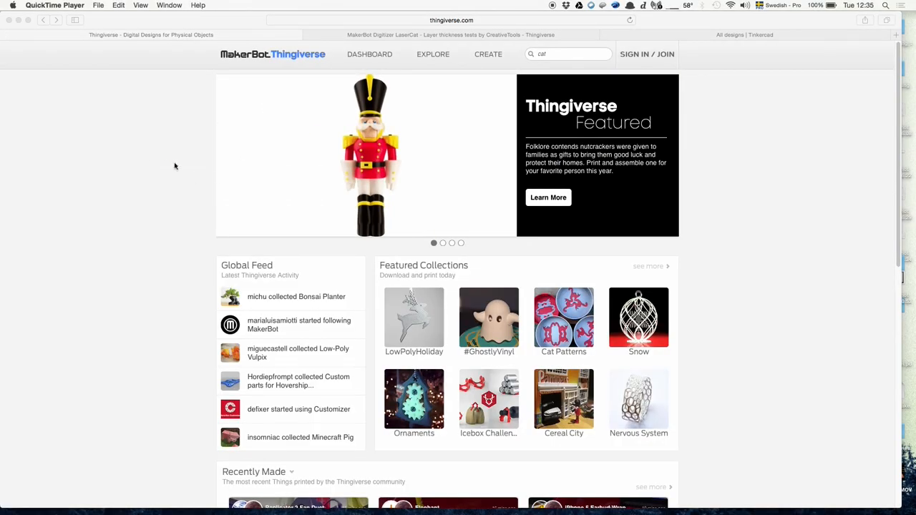
{"action": "mouse_move", "coordinate": [146, 179]}
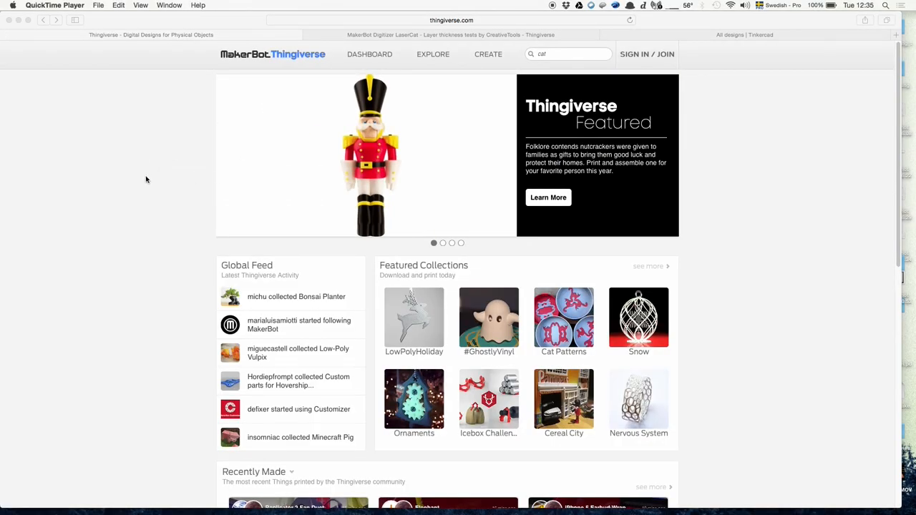
{"action": "mouse_move", "coordinate": [742, 246]}
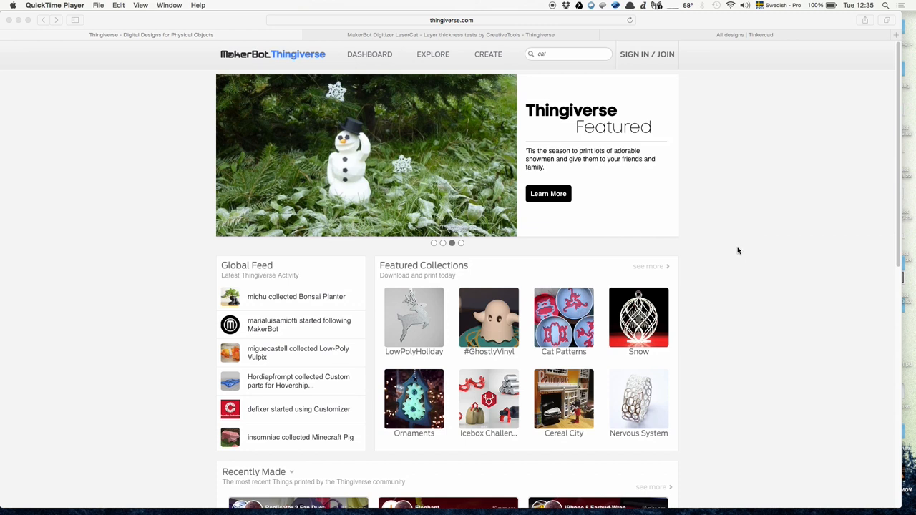
Run the Thingiverse search for 'cat' and browse down the 1239-result grid
{"action": "scroll", "scroll_direction": "down", "scroll_amount": 3}
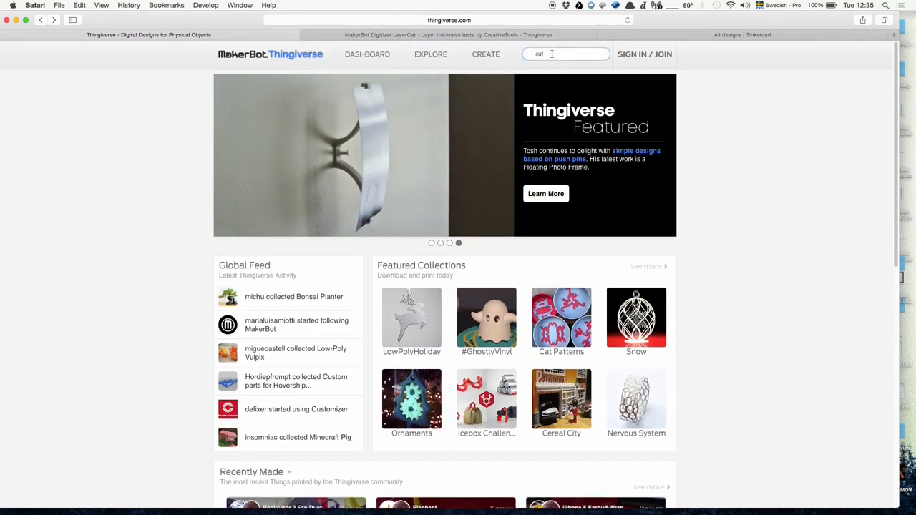
{"action": "key", "text": "Enter"}
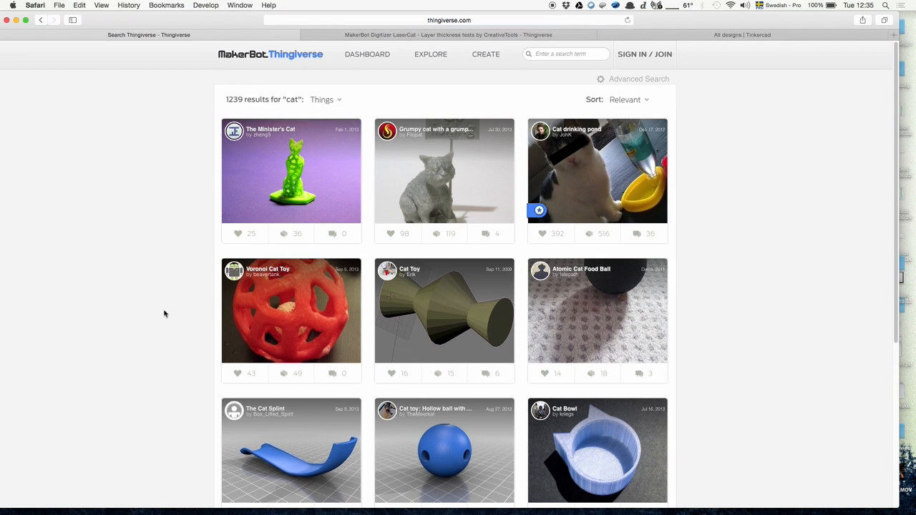
{"action": "scroll", "scroll_direction": "down", "scroll_amount": 3}
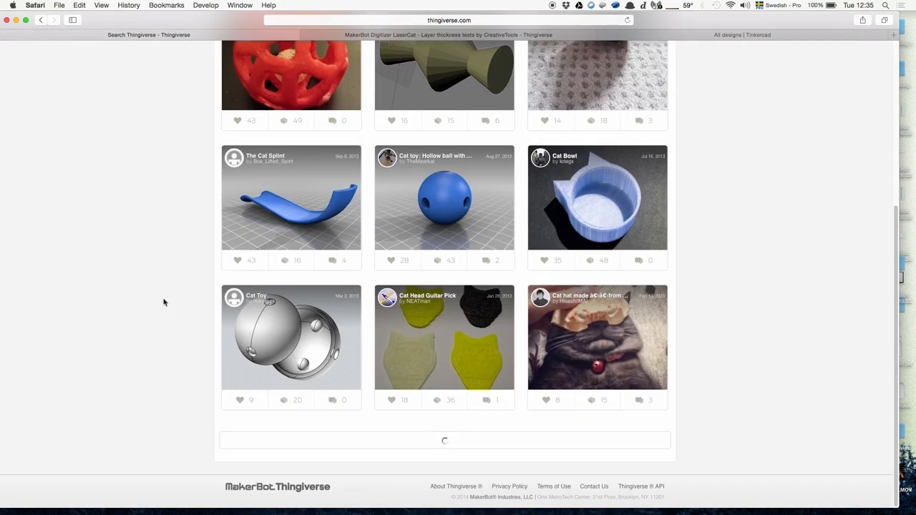
{"action": "scroll", "scroll_direction": "down", "scroll_amount": 3}
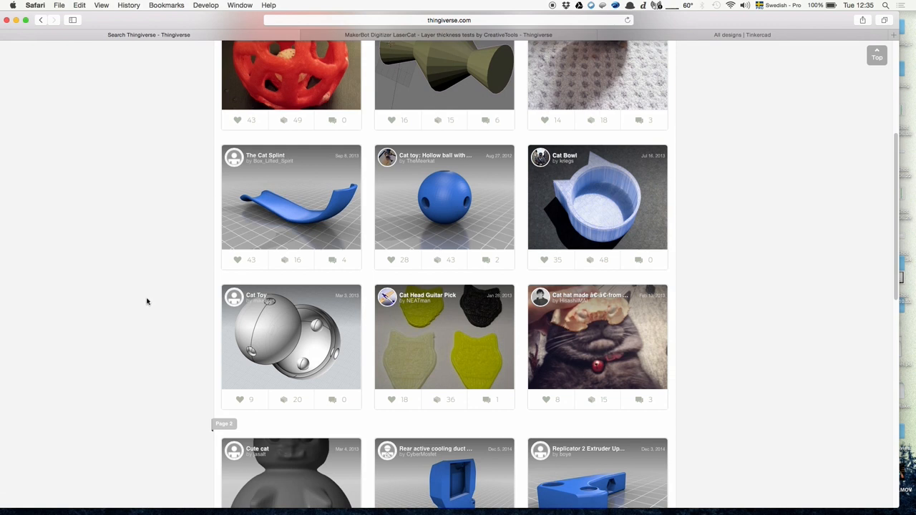
{"action": "scroll", "scroll_direction": "down", "scroll_amount": 3}
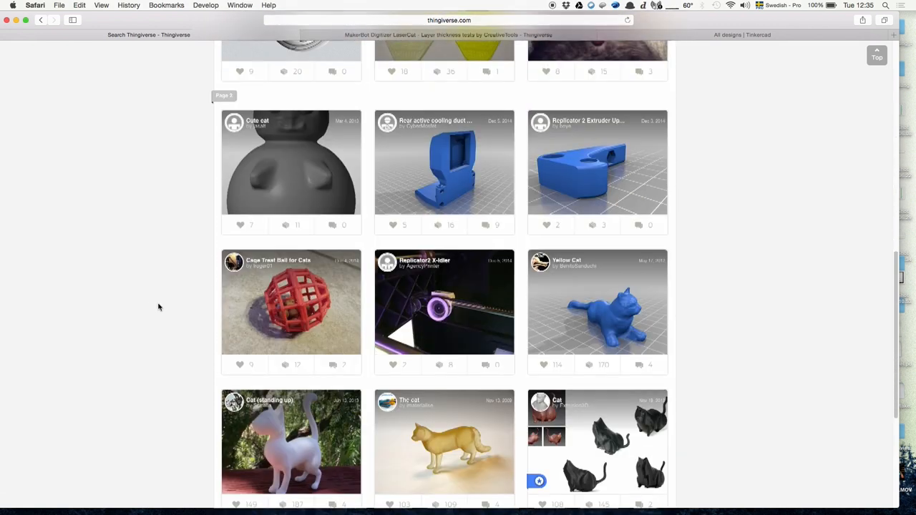
{"action": "scroll", "scroll_direction": "down", "scroll_amount": 3}
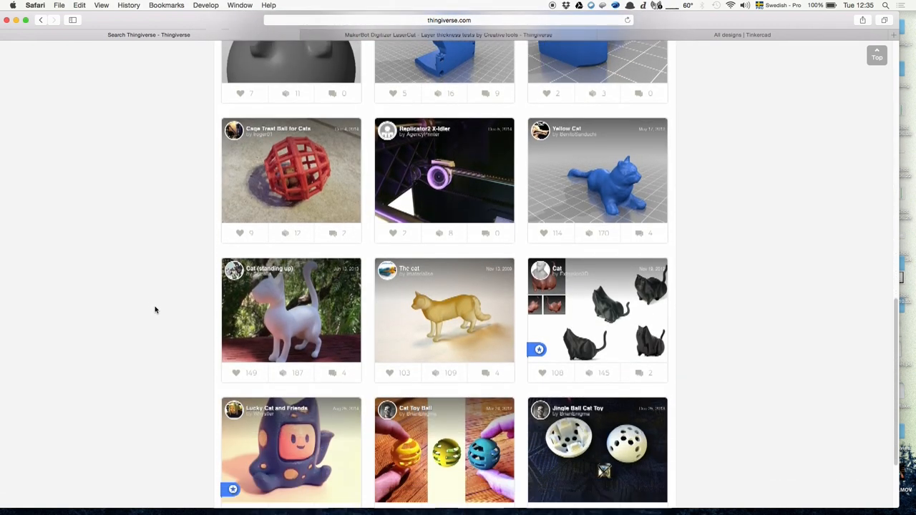
{"action": "scroll", "scroll_direction": "down", "scroll_amount": 3}
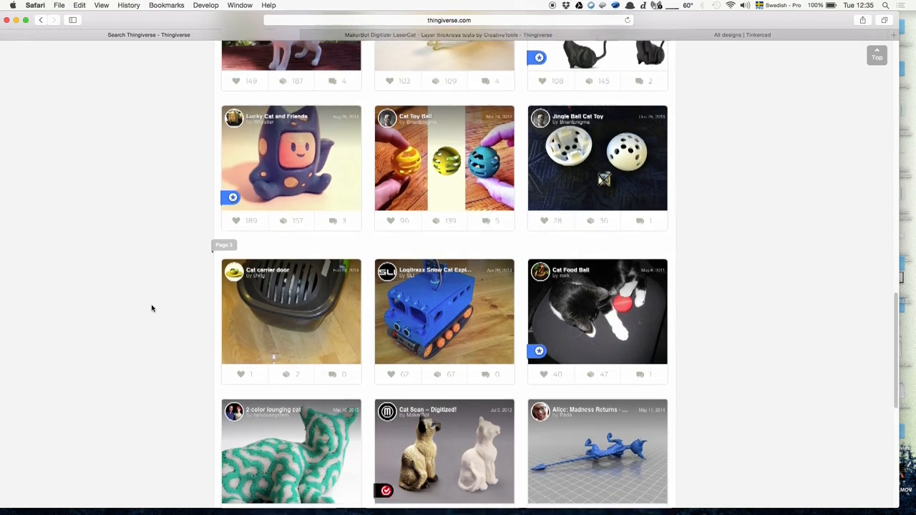
{"action": "scroll", "scroll_direction": "down", "scroll_amount": 3}
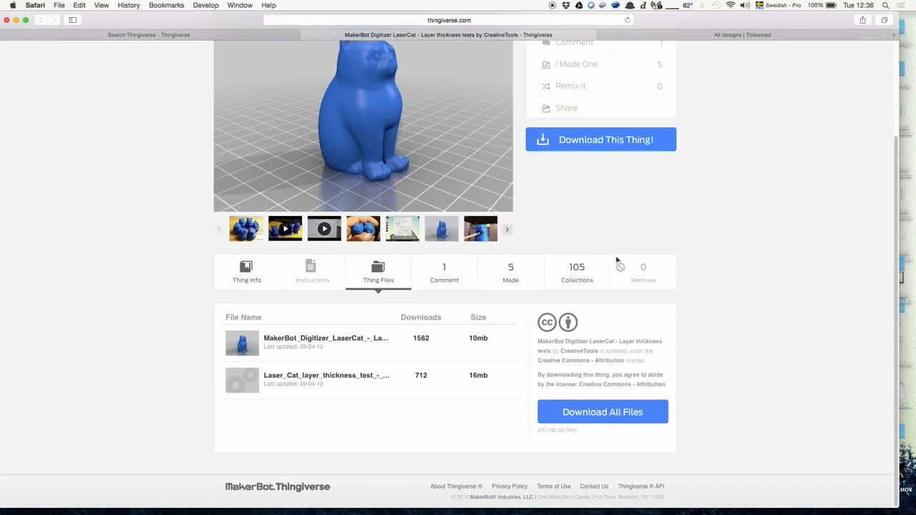
{"action": "mouse_move", "coordinate": [312, 348]}
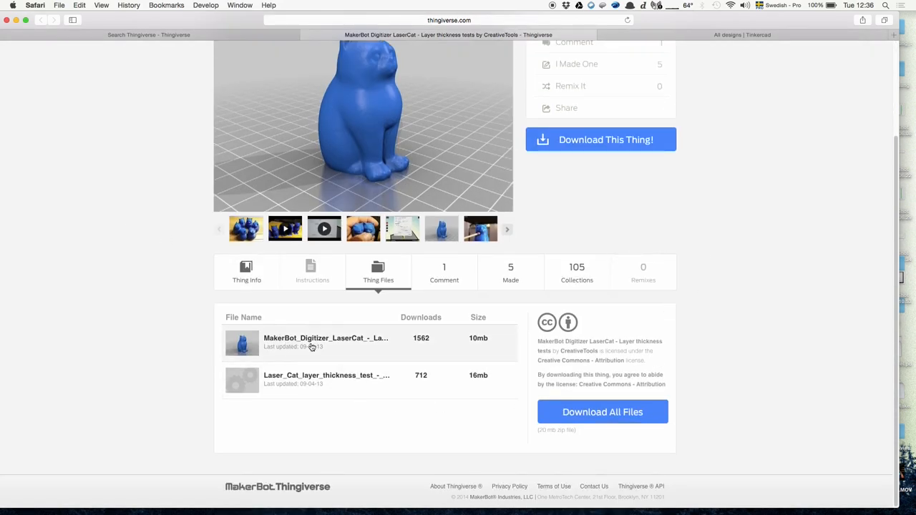
Download the first LaserCat model file, then move to the Tinkercad designs page
{"action": "left_click", "coordinate": [327, 338]}
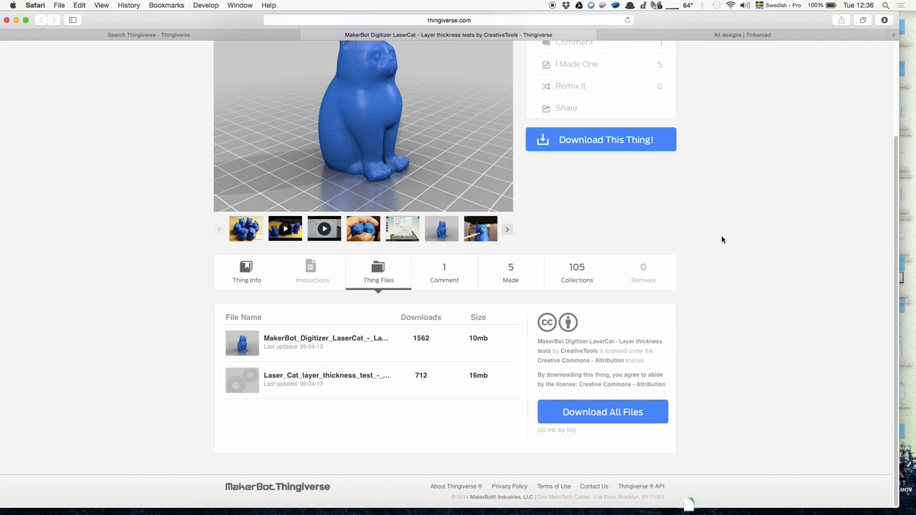
{"action": "mouse_move", "coordinate": [719, 242]}
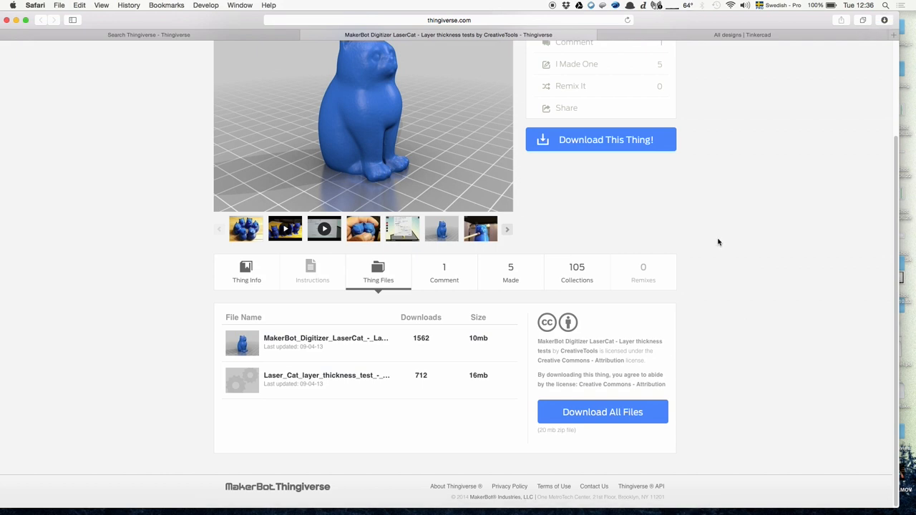
{"action": "mouse_move", "coordinate": [718, 54]}
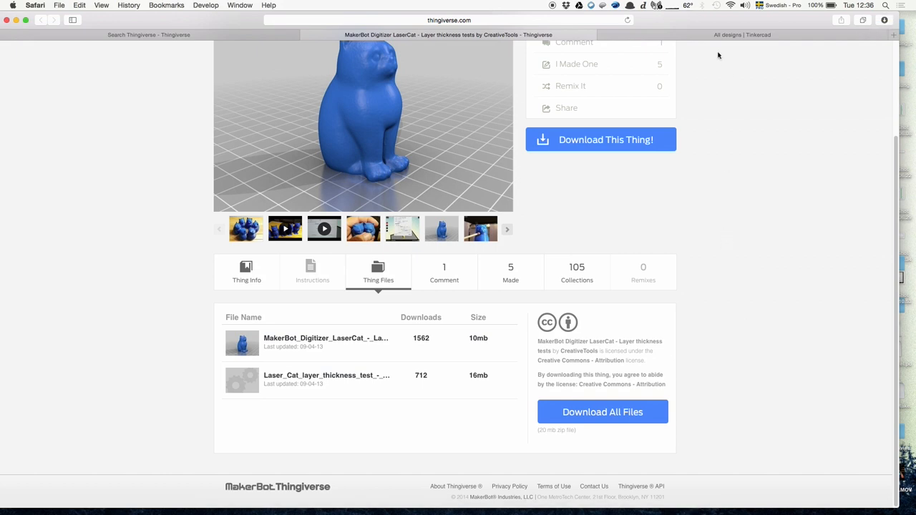
{"action": "left_click", "coordinate": [742, 35]}
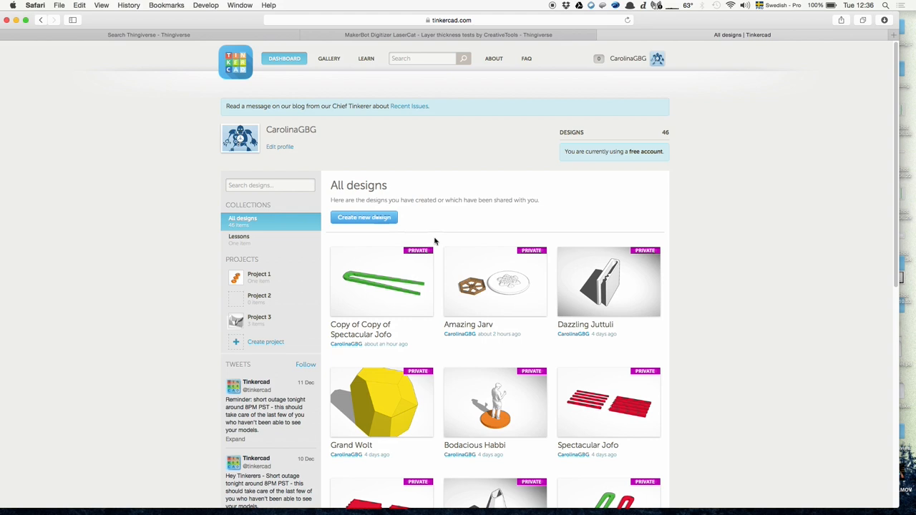
Start a new blank Tinkercad design from the dashboard
{"action": "left_click", "coordinate": [364, 218]}
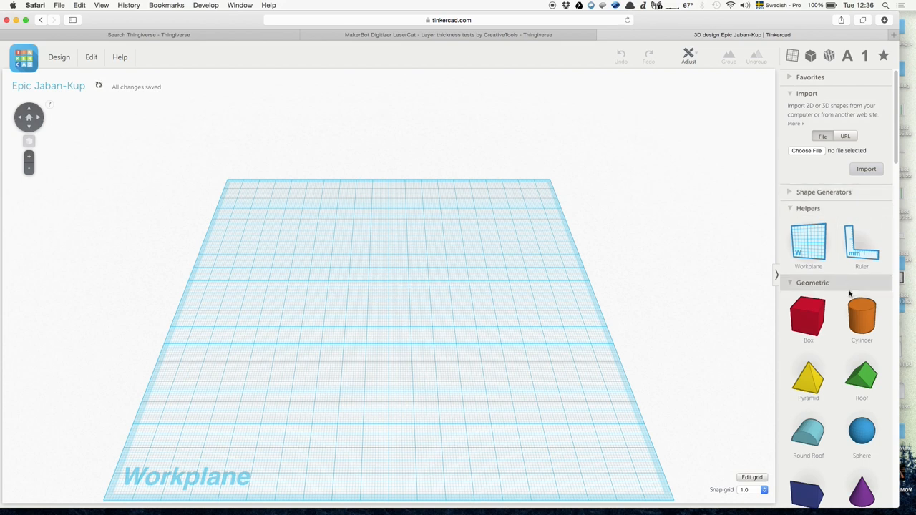
{"action": "mouse_move", "coordinate": [837, 338]}
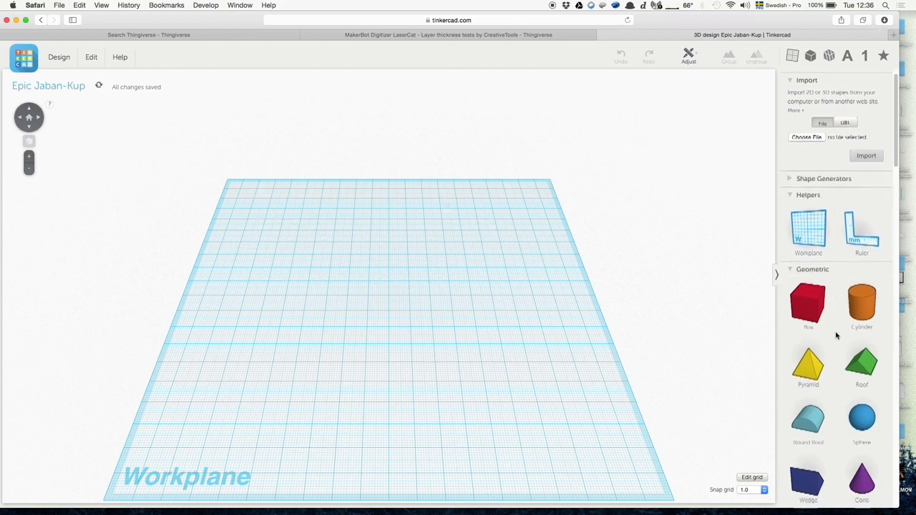
Enlarge the red box's footprint and select the orange cylinder overlapping its corner
{"action": "scroll", "scroll_direction": "down", "scroll_amount": 3}
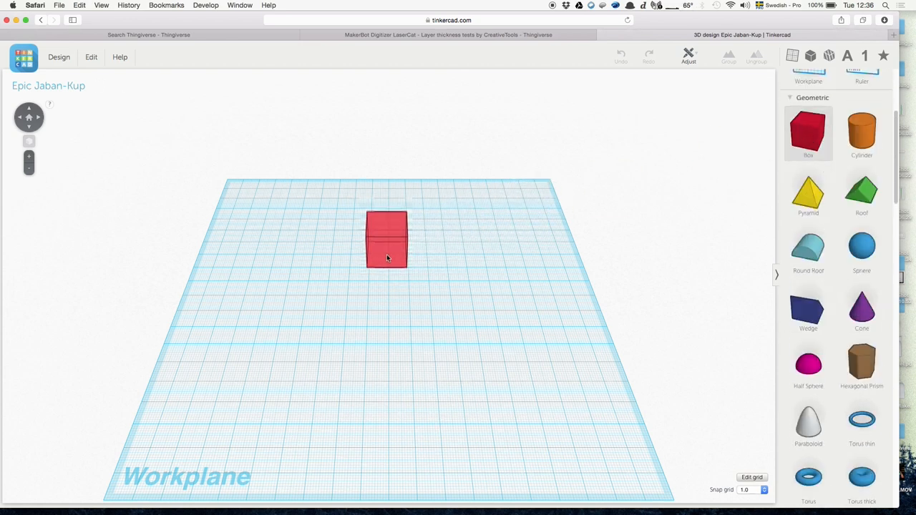
{"action": "left_click", "coordinate": [386, 241]}
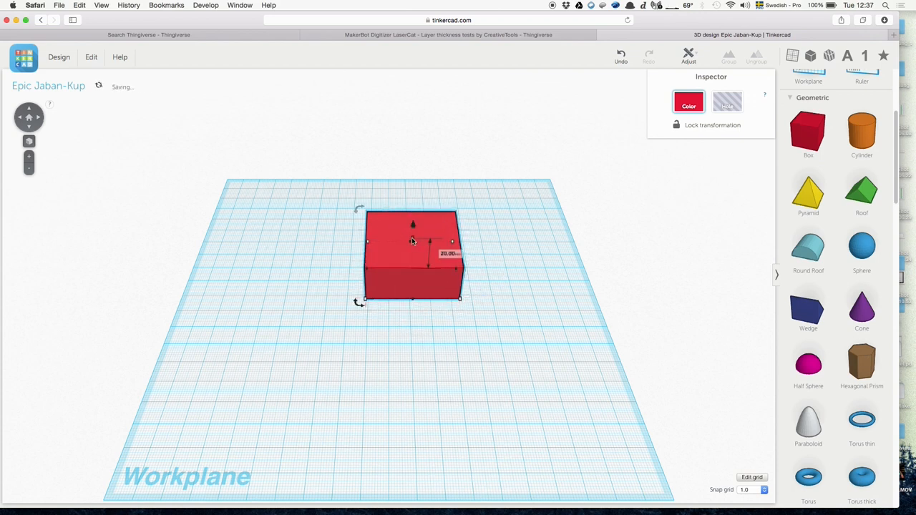
{"action": "left_click_drag", "start_coordinate": [412, 224], "coordinate": [413, 240]}
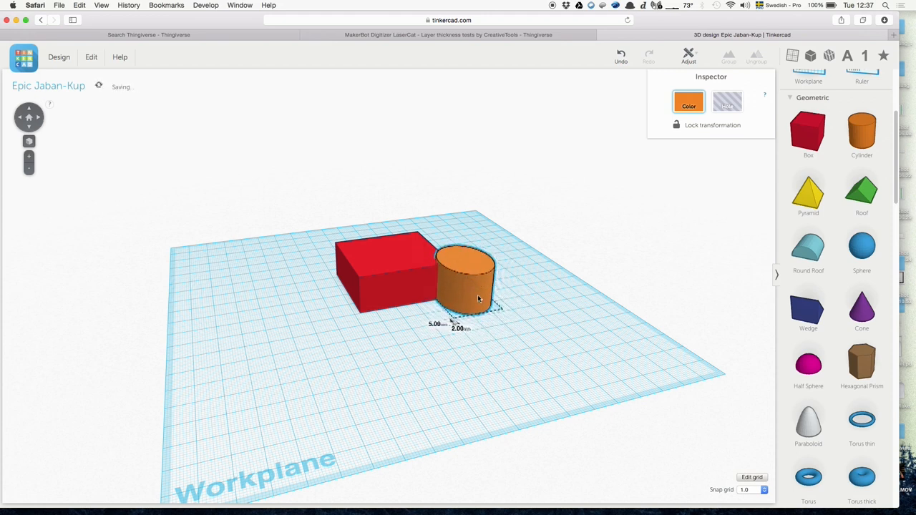
{"action": "left_click", "coordinate": [498, 353]}
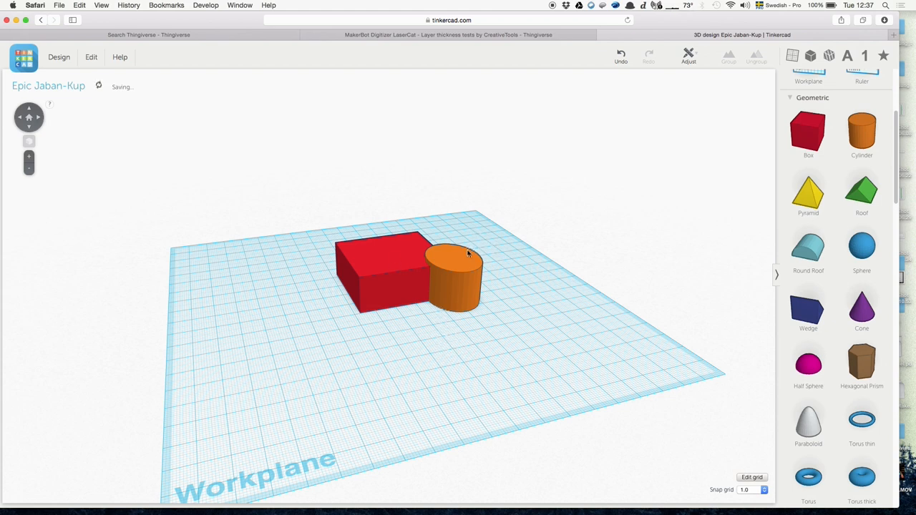
{"action": "left_click", "coordinate": [455, 275]}
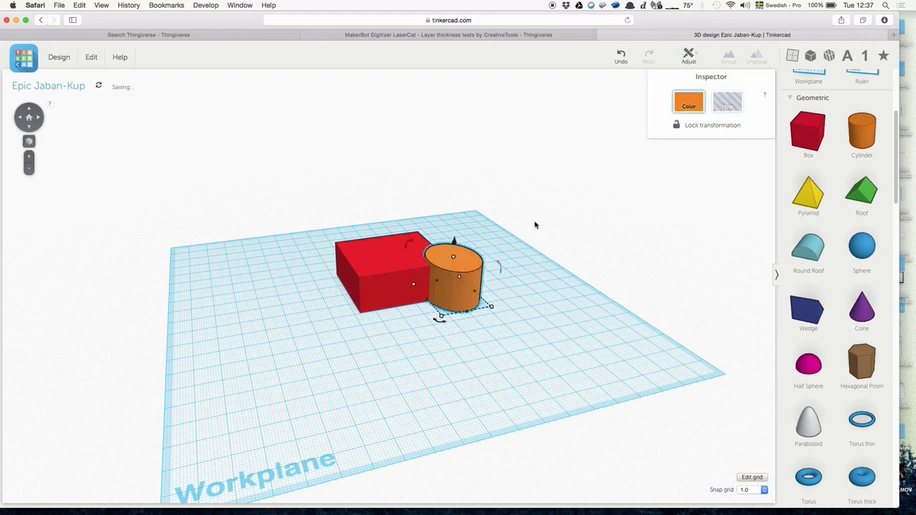
{"action": "left_click", "coordinate": [728, 102]}
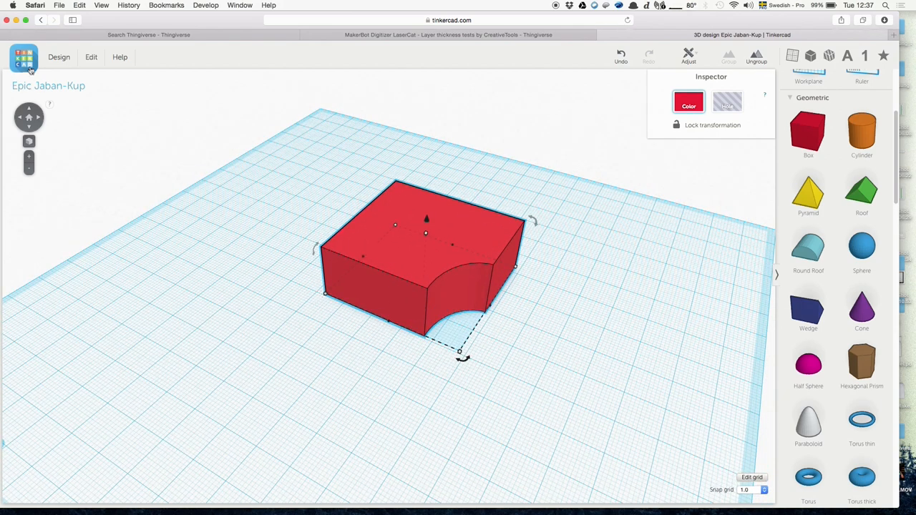
Bring up the Download for 3D Printing dialog from the Design menu
{"action": "left_click", "coordinate": [58, 57]}
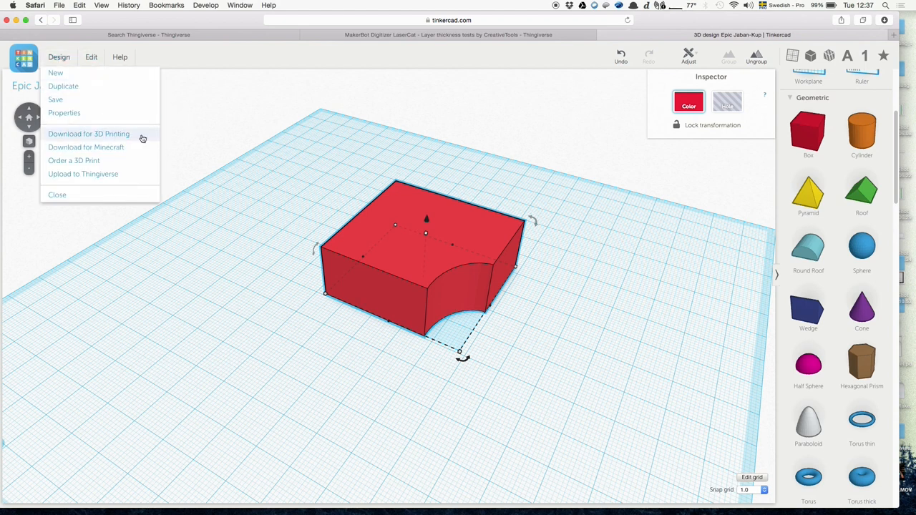
{"action": "left_click", "coordinate": [89, 135]}
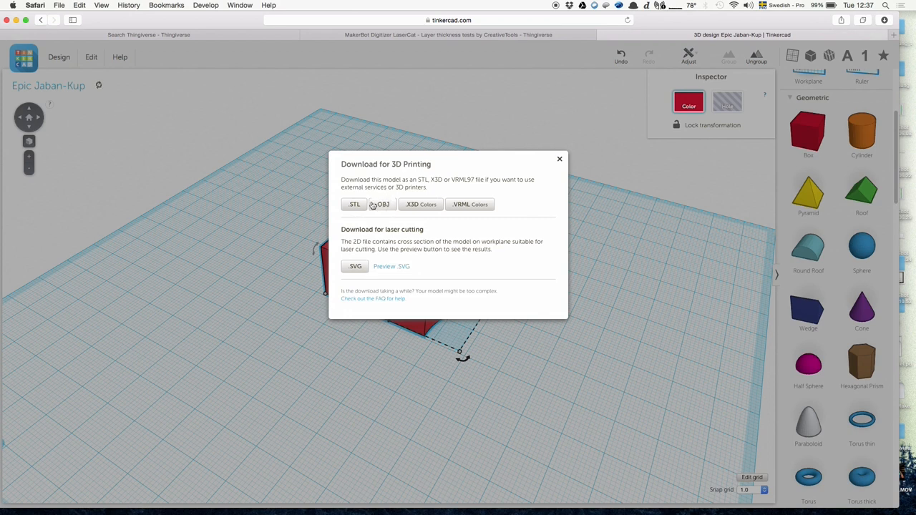